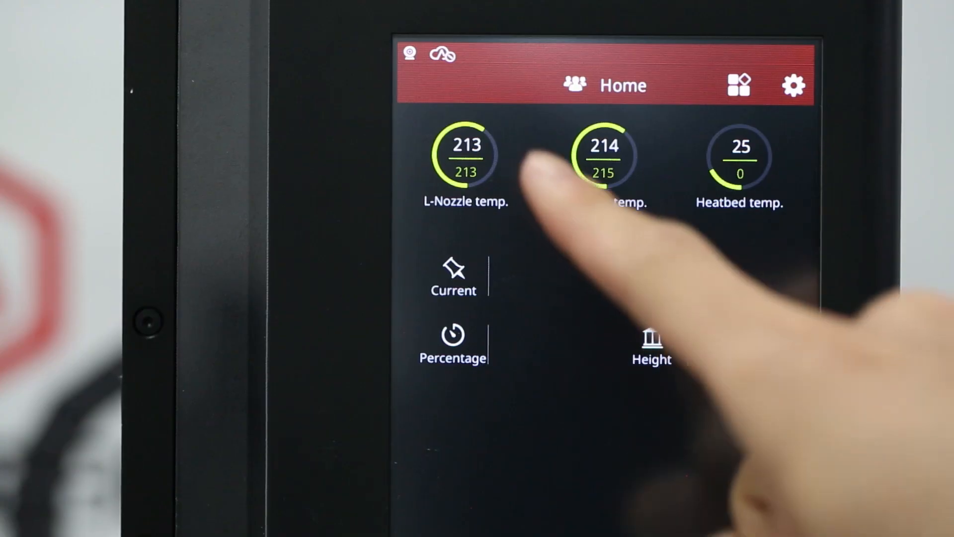
Set both the left and right nozzle target temperatures to 0 from their gauges.
click(465, 155)
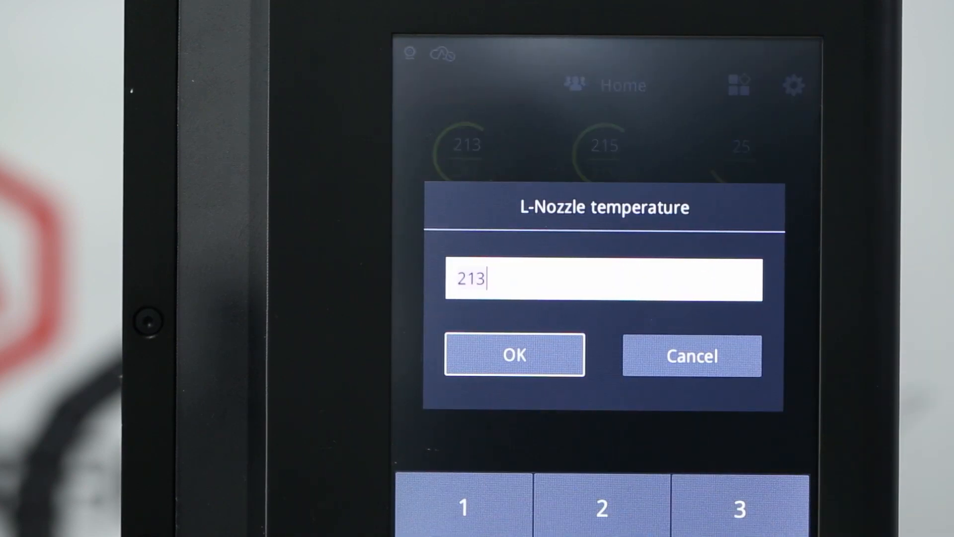
click(514, 355)
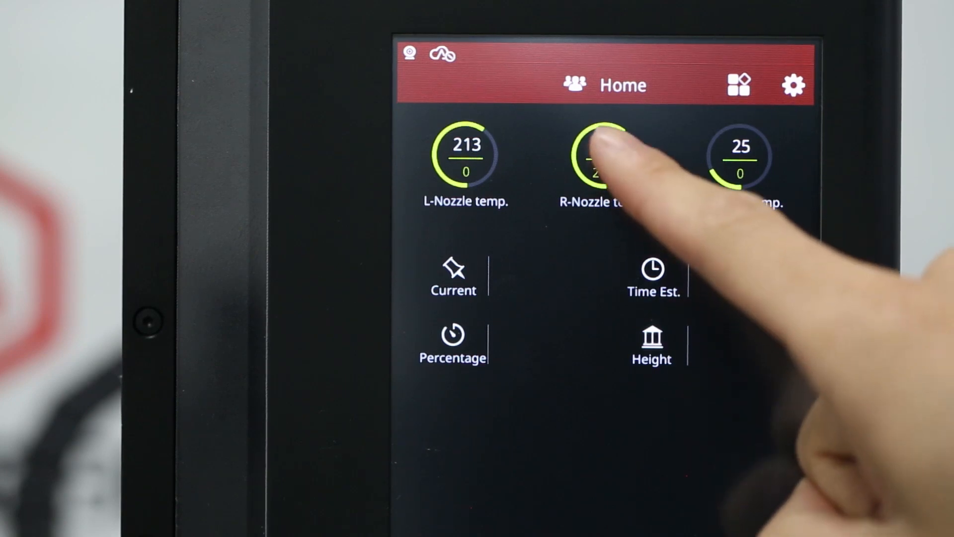
click(603, 156)
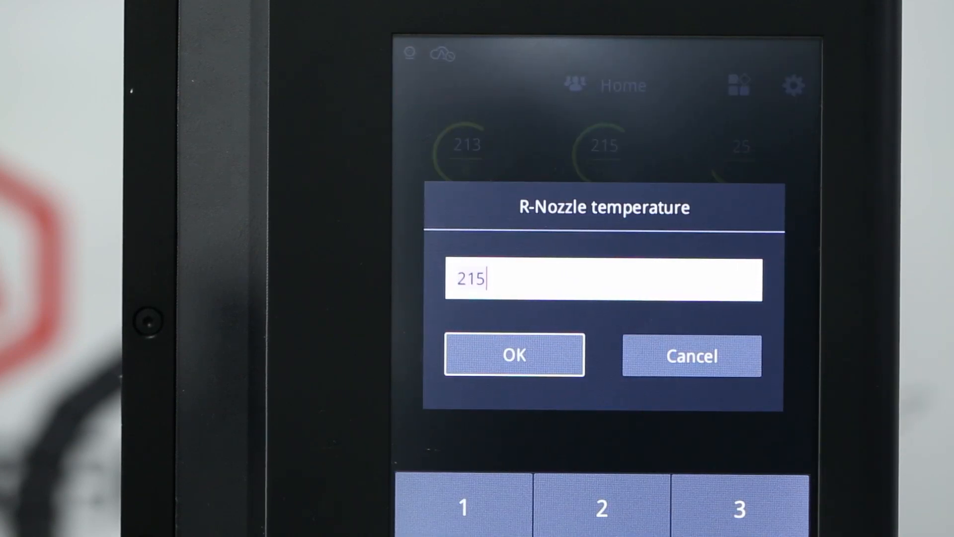
click(513, 355)
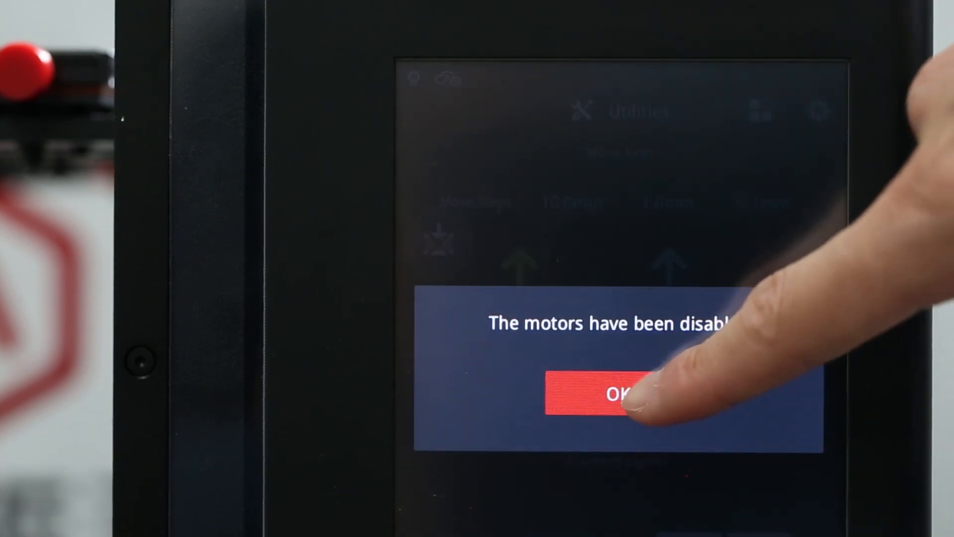
Acknowledge the 'motors have been disabled' message, returning to Move Axes with X, Y, Z at 0.0.
click(608, 394)
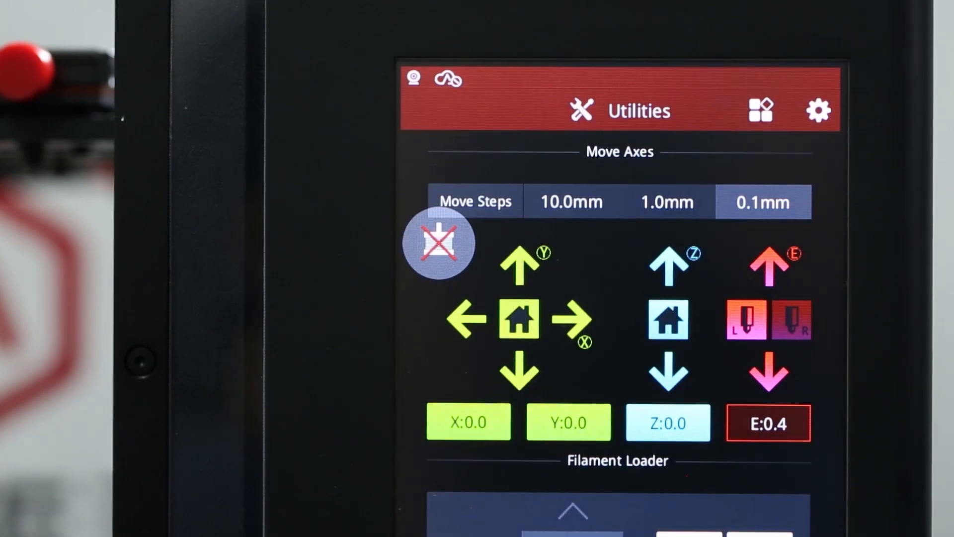